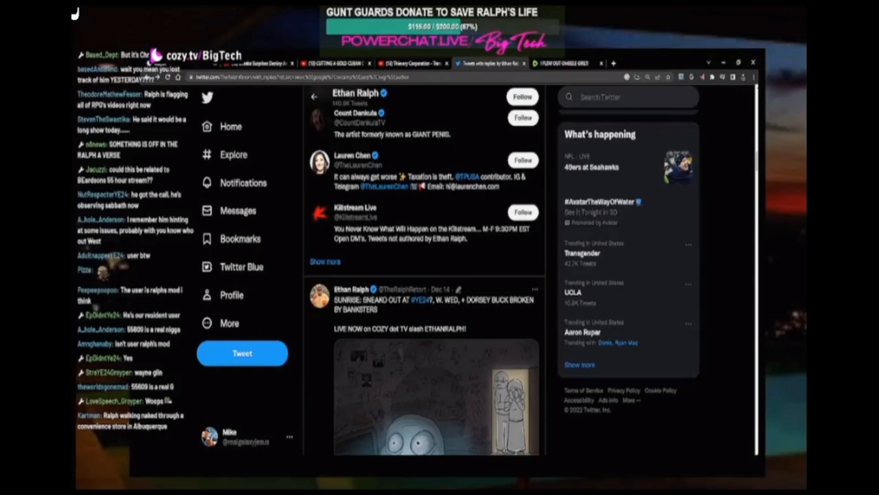
scroll(down, 3)
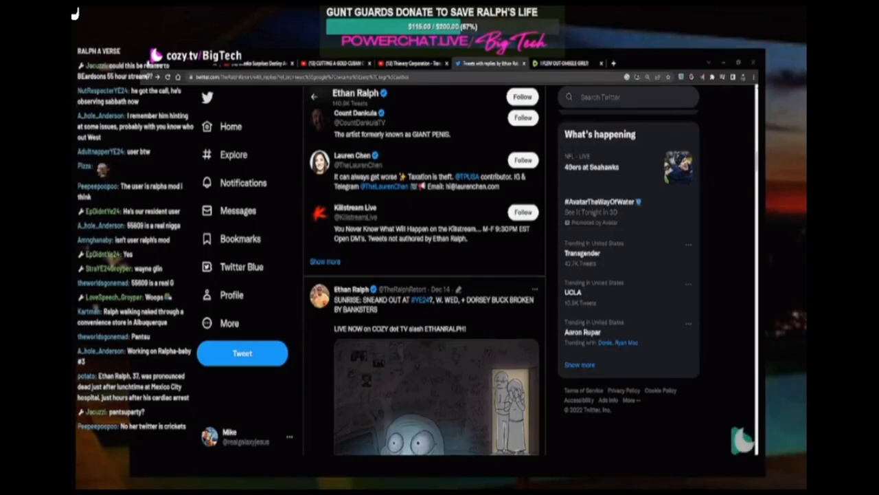
scroll(down, 3)
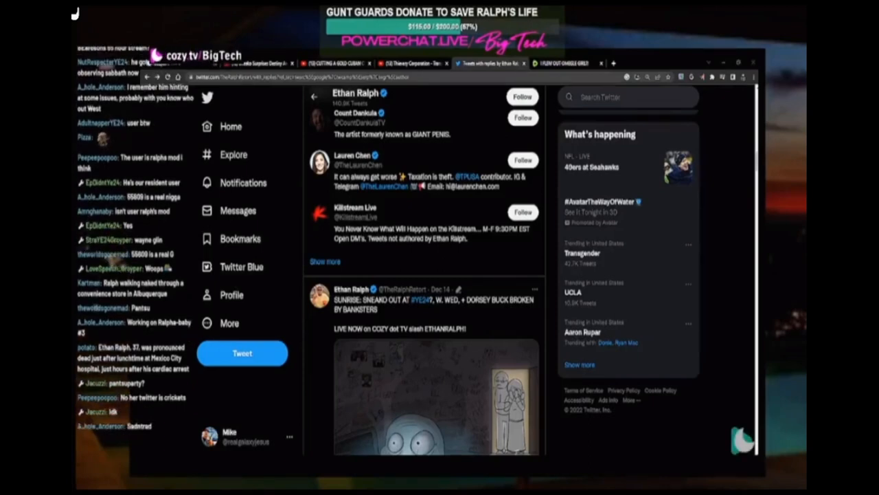
scroll(down, 3)
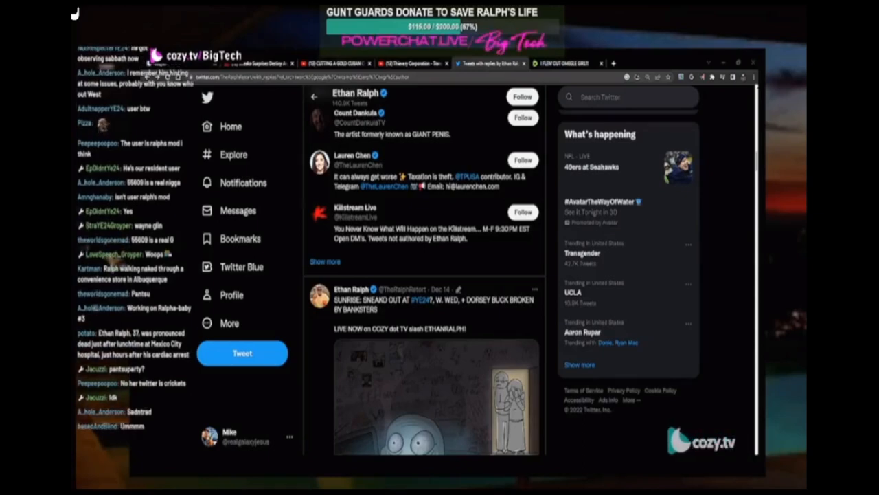
scroll(down, 3)
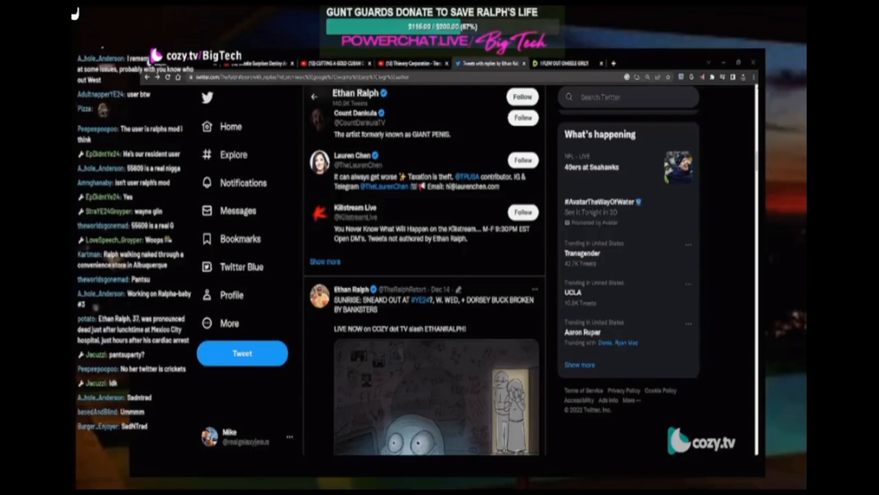
scroll(down, 3)
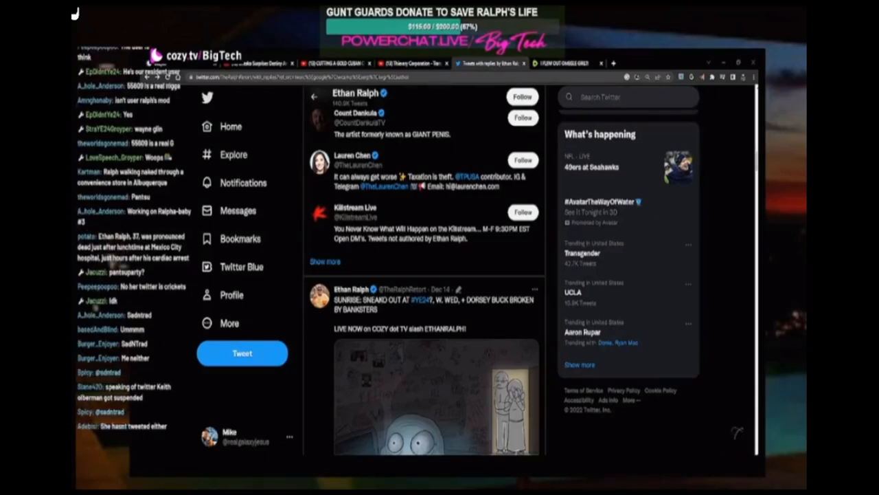
scroll(down, 3)
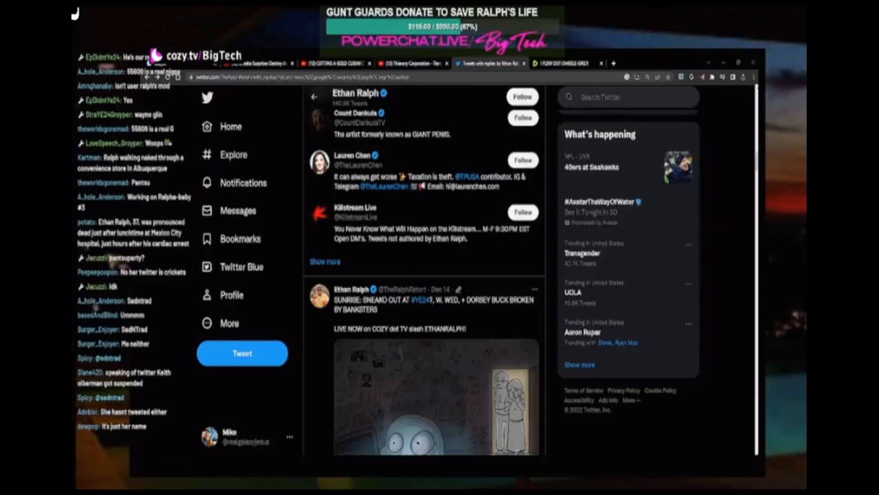